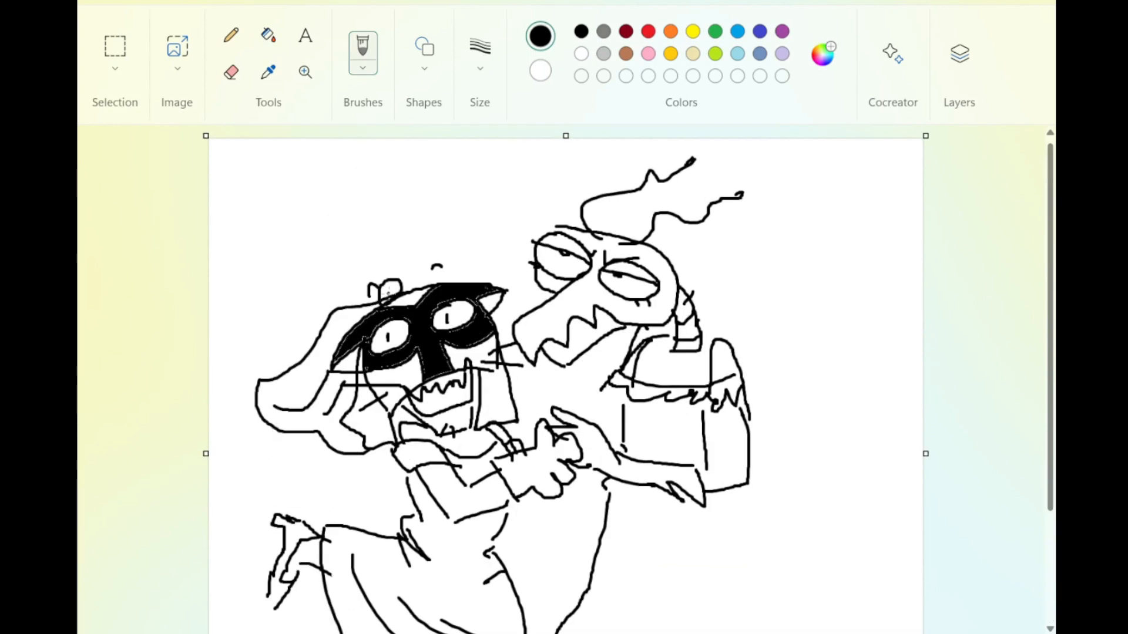
- Scroll down the canvas to view the finished two-character wedding outline
scroll(down, 3)
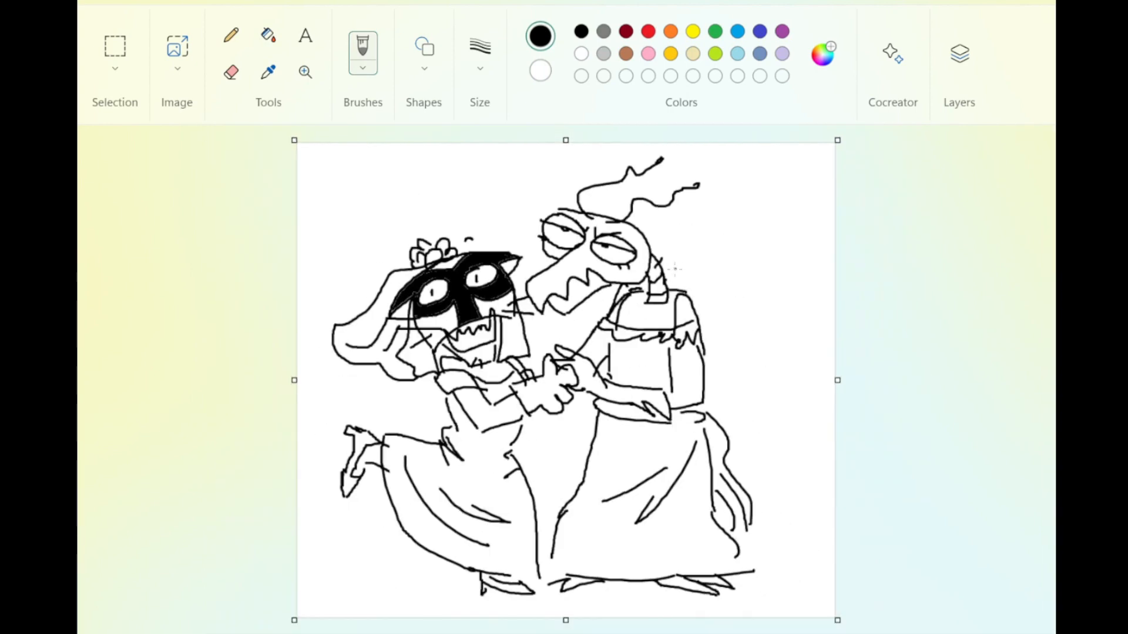
click(305, 35)
text(Wedding Day)
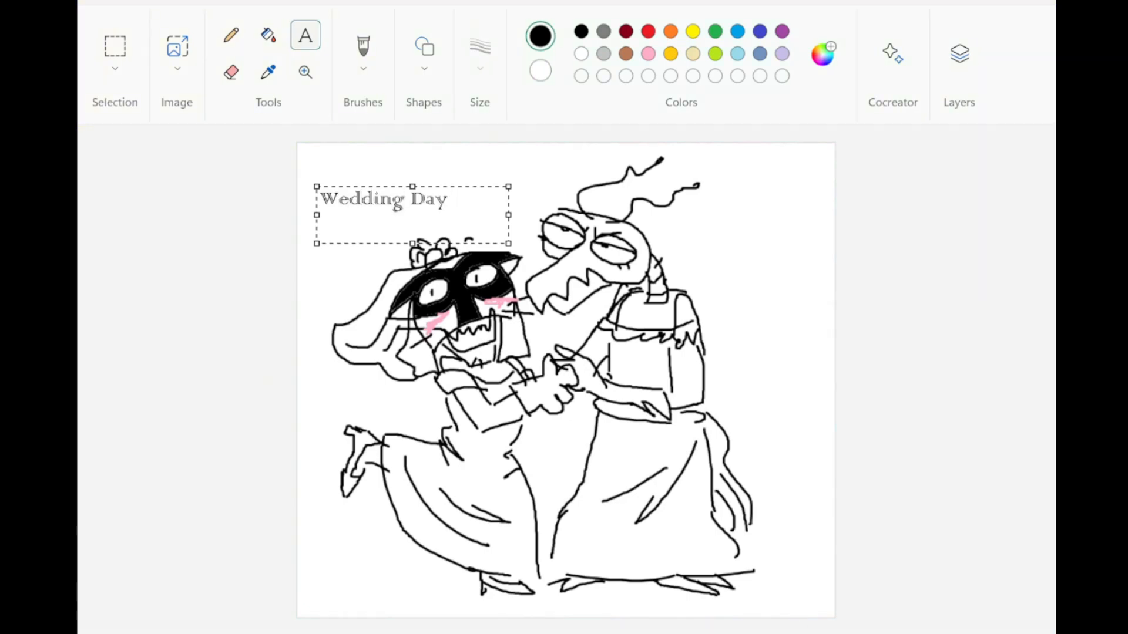
- Append five hearts '♡♡♡♡♡' to the 'Wedding Day' caption and color it pink
text(♡♡♡♡♡)
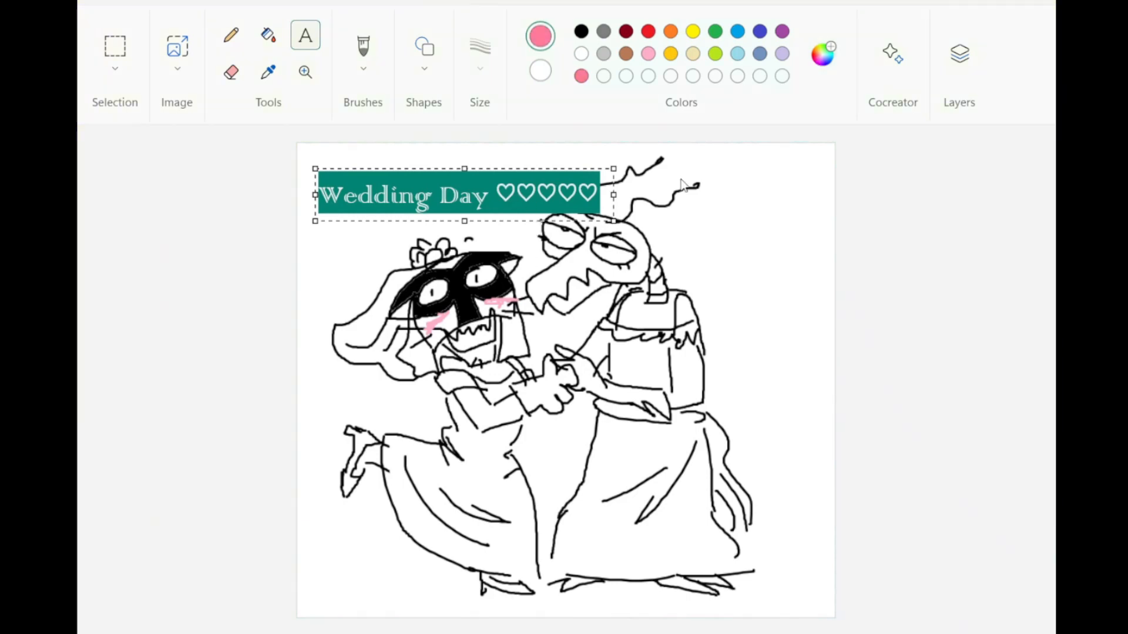
click(362, 47)
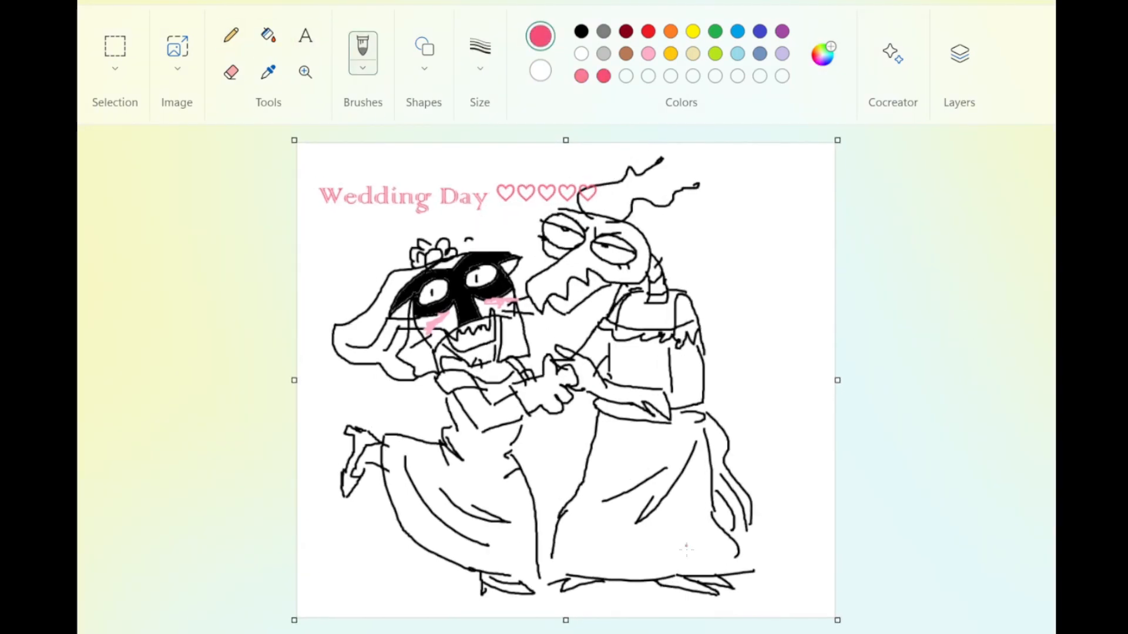